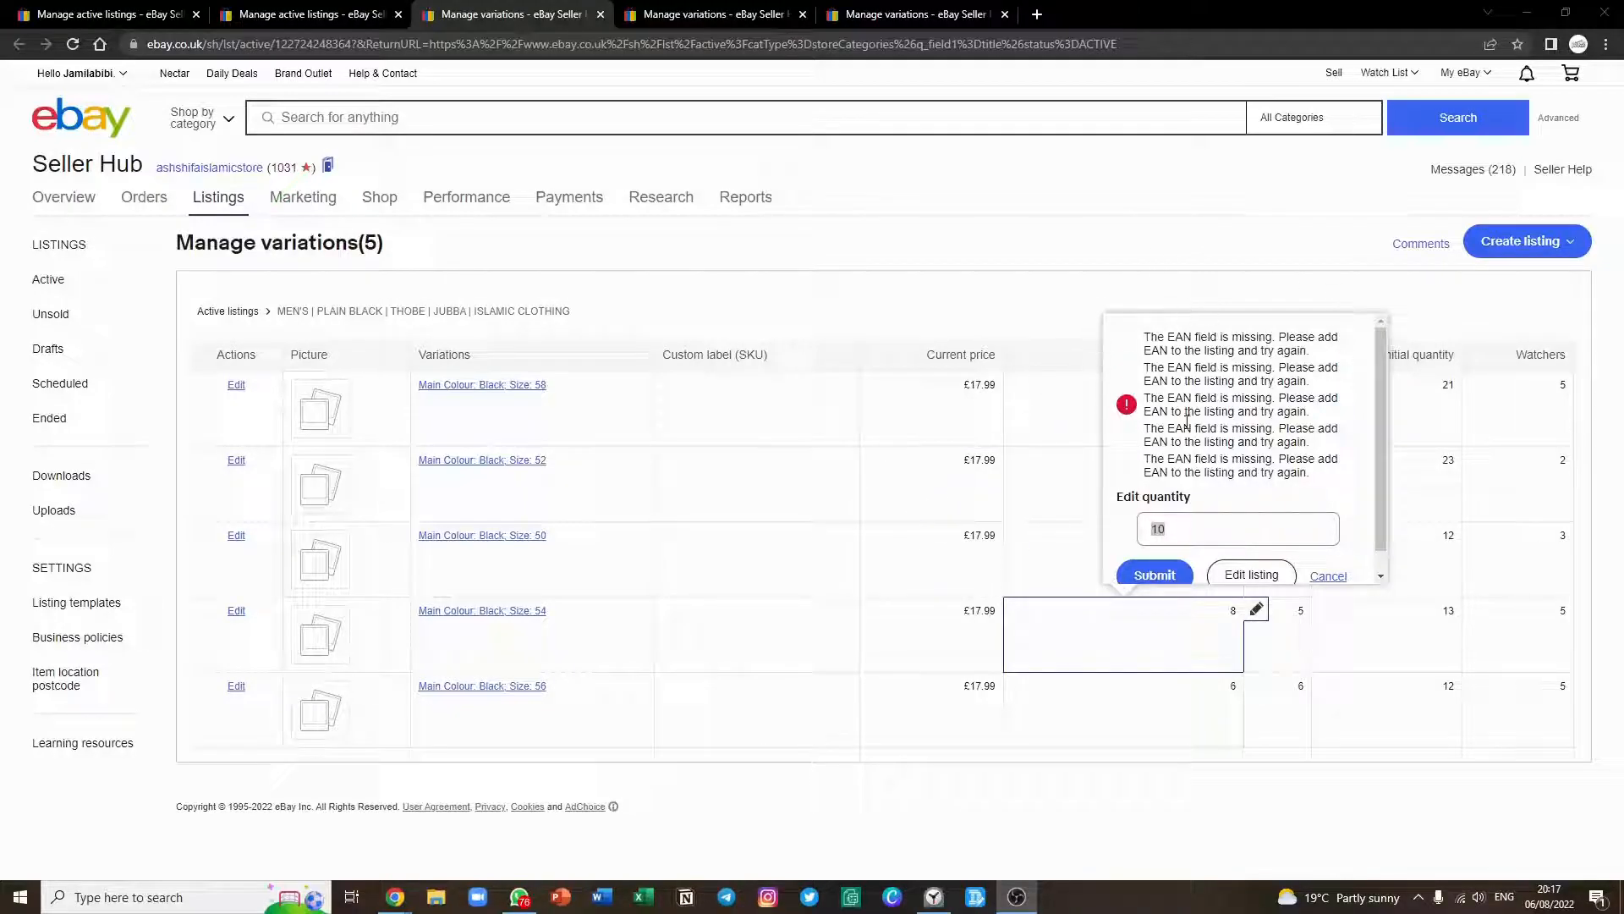
pyautogui.moveTo(1185, 301)
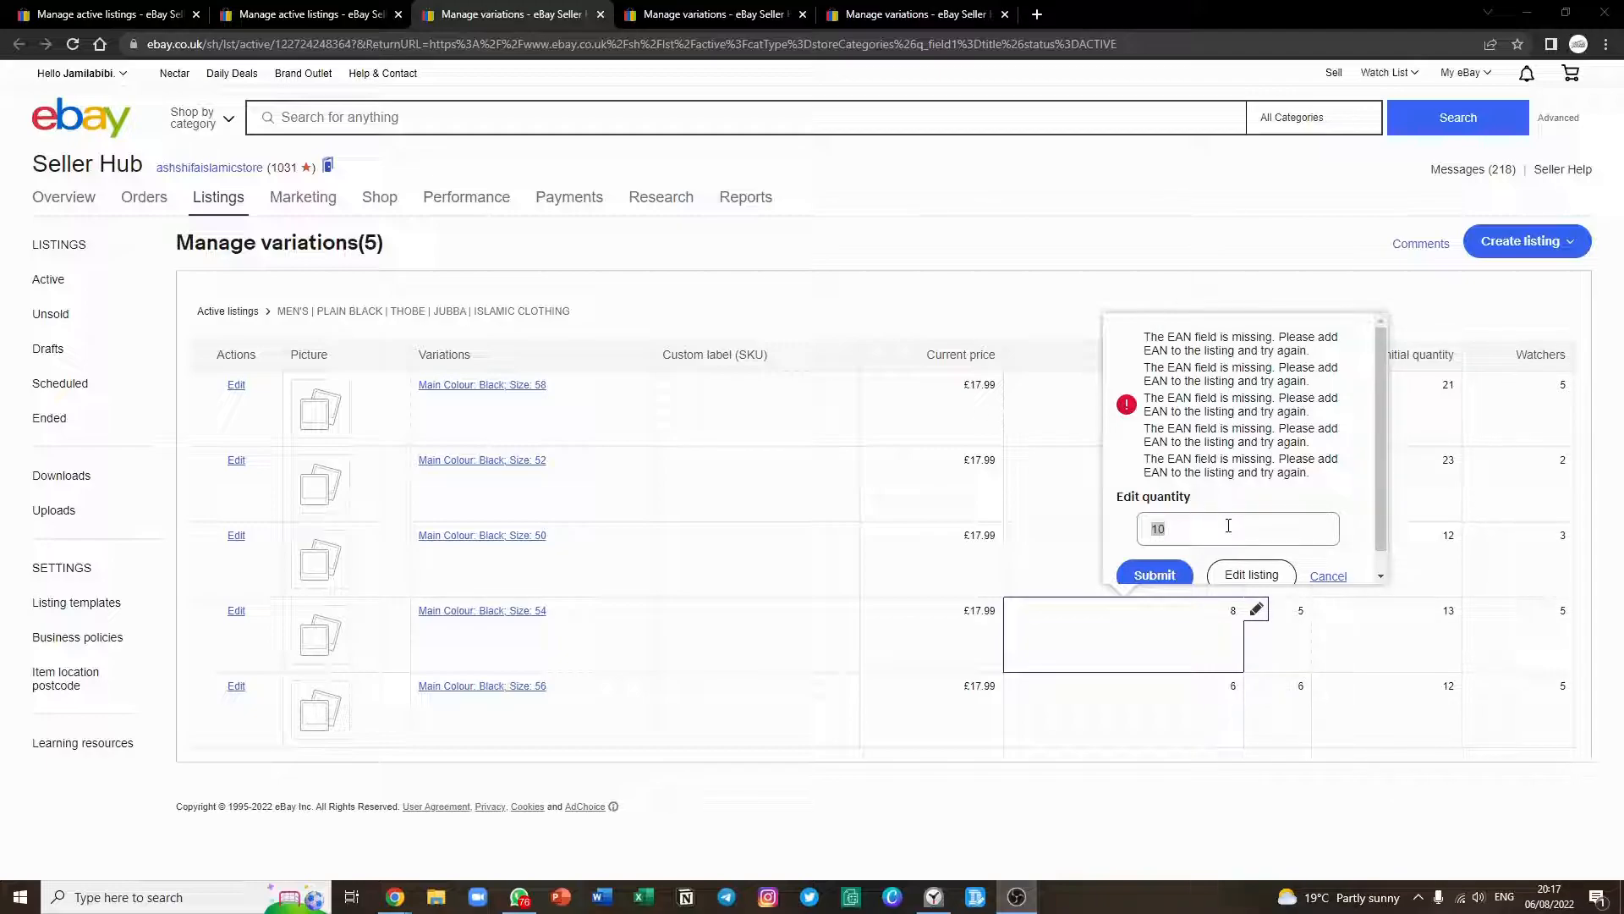
pyautogui.moveTo(341, 678)
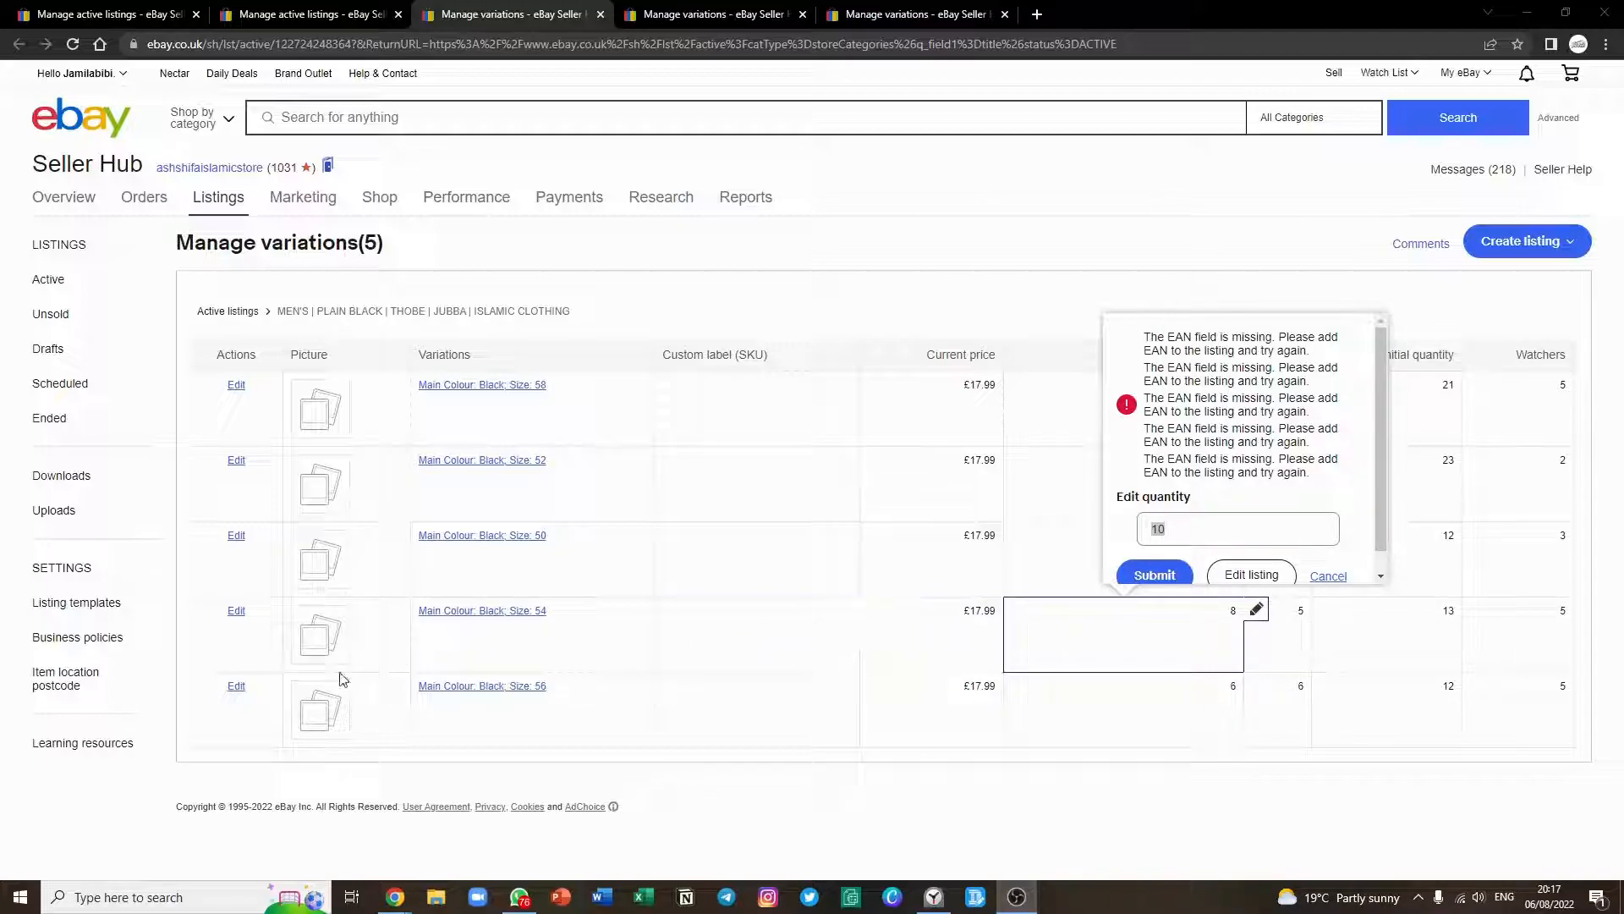
# Step: Leave the failed quantity edit and go to the full listing editor to fix the EAN
pyautogui.click(1152, 573)
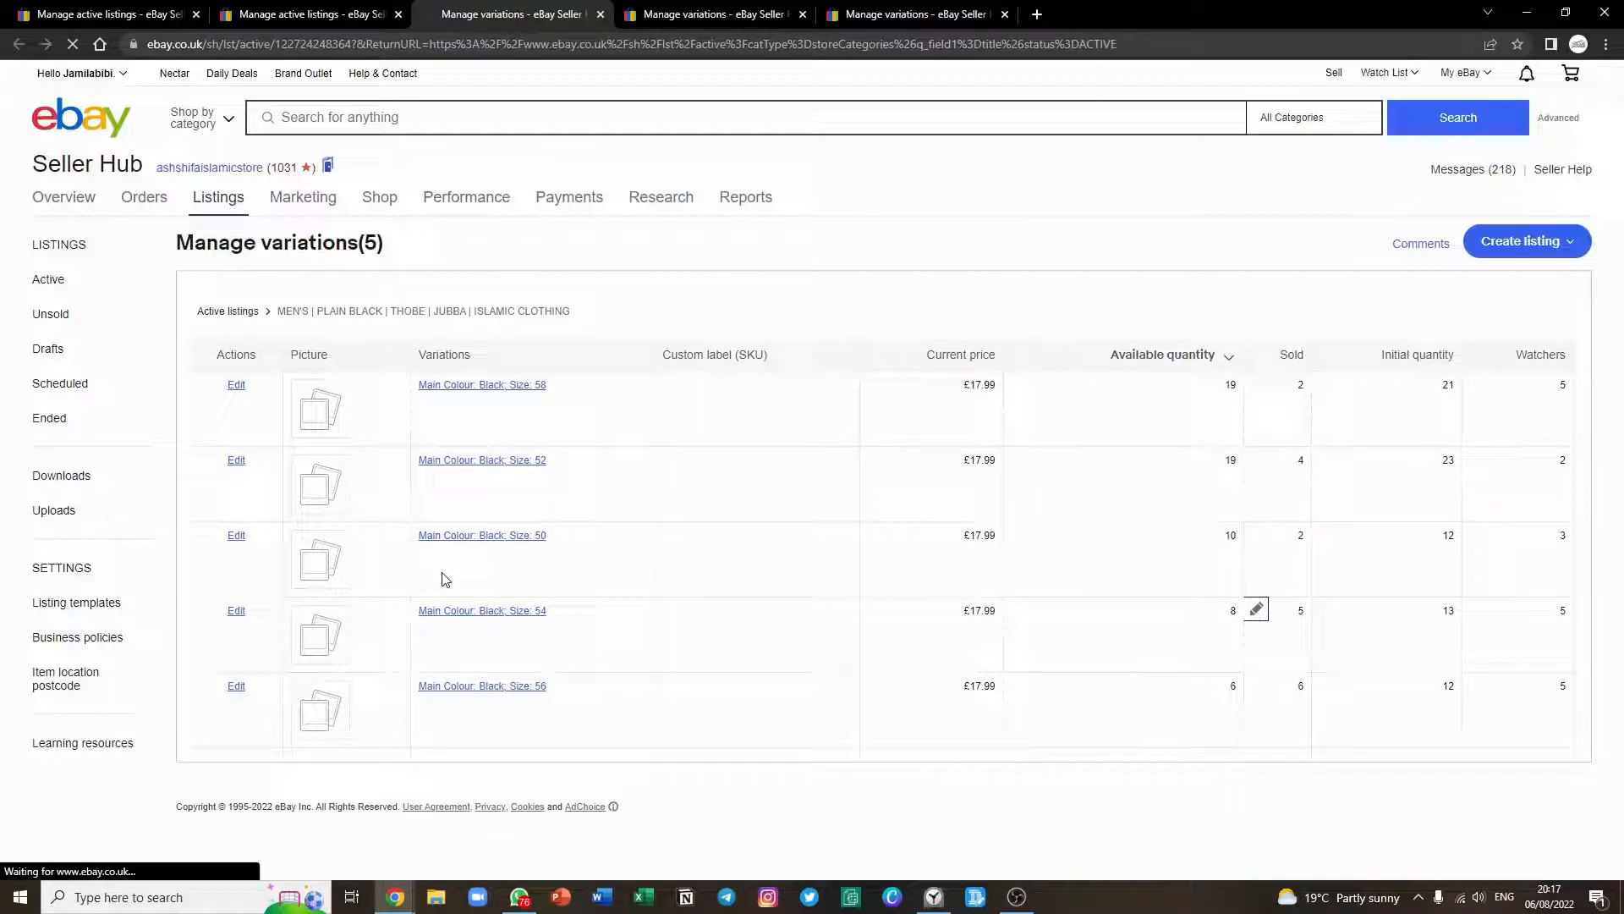
# Step: Scroll the Revise your listing form down to the variation combinations table with its empty EAN column
pyautogui.click(237, 384)
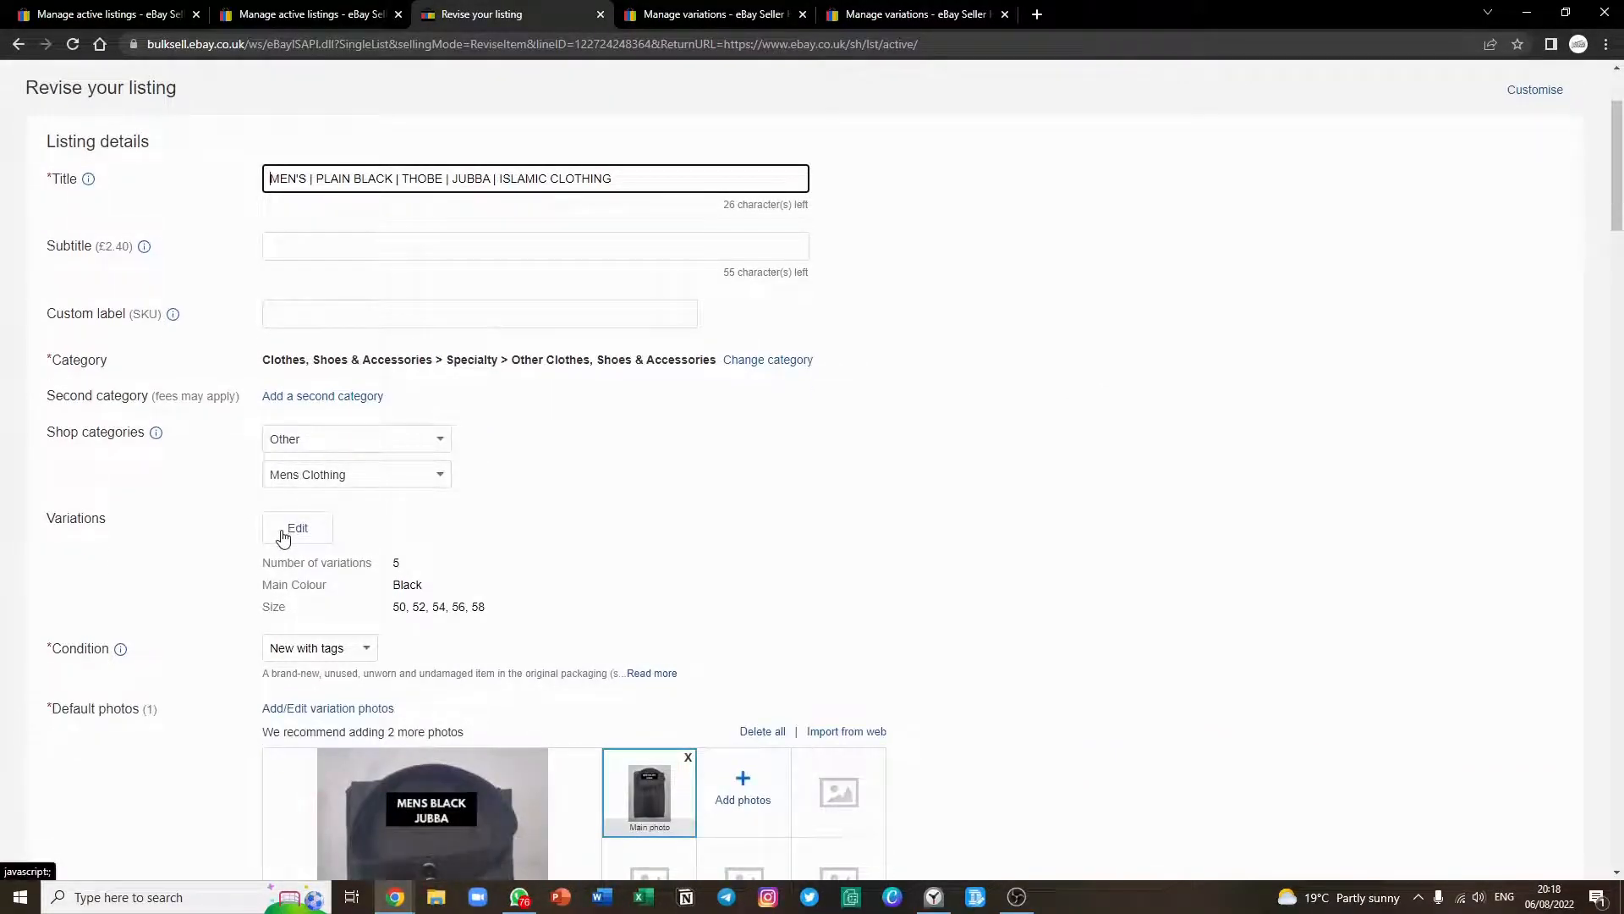
pyautogui.scroll(-3)
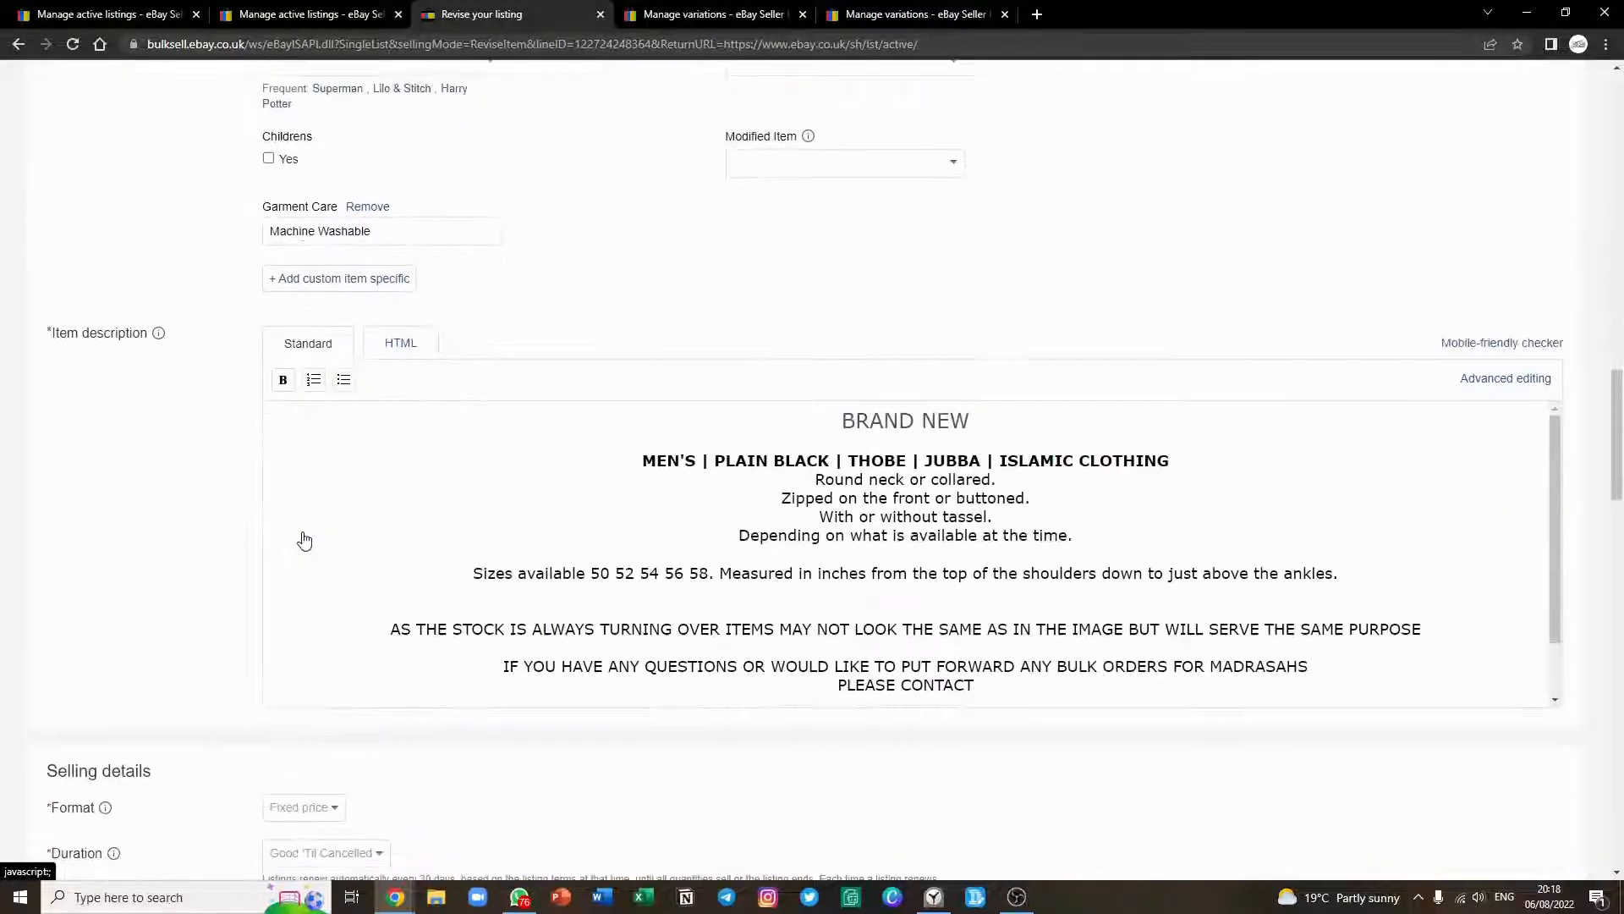
pyautogui.scroll(-3)
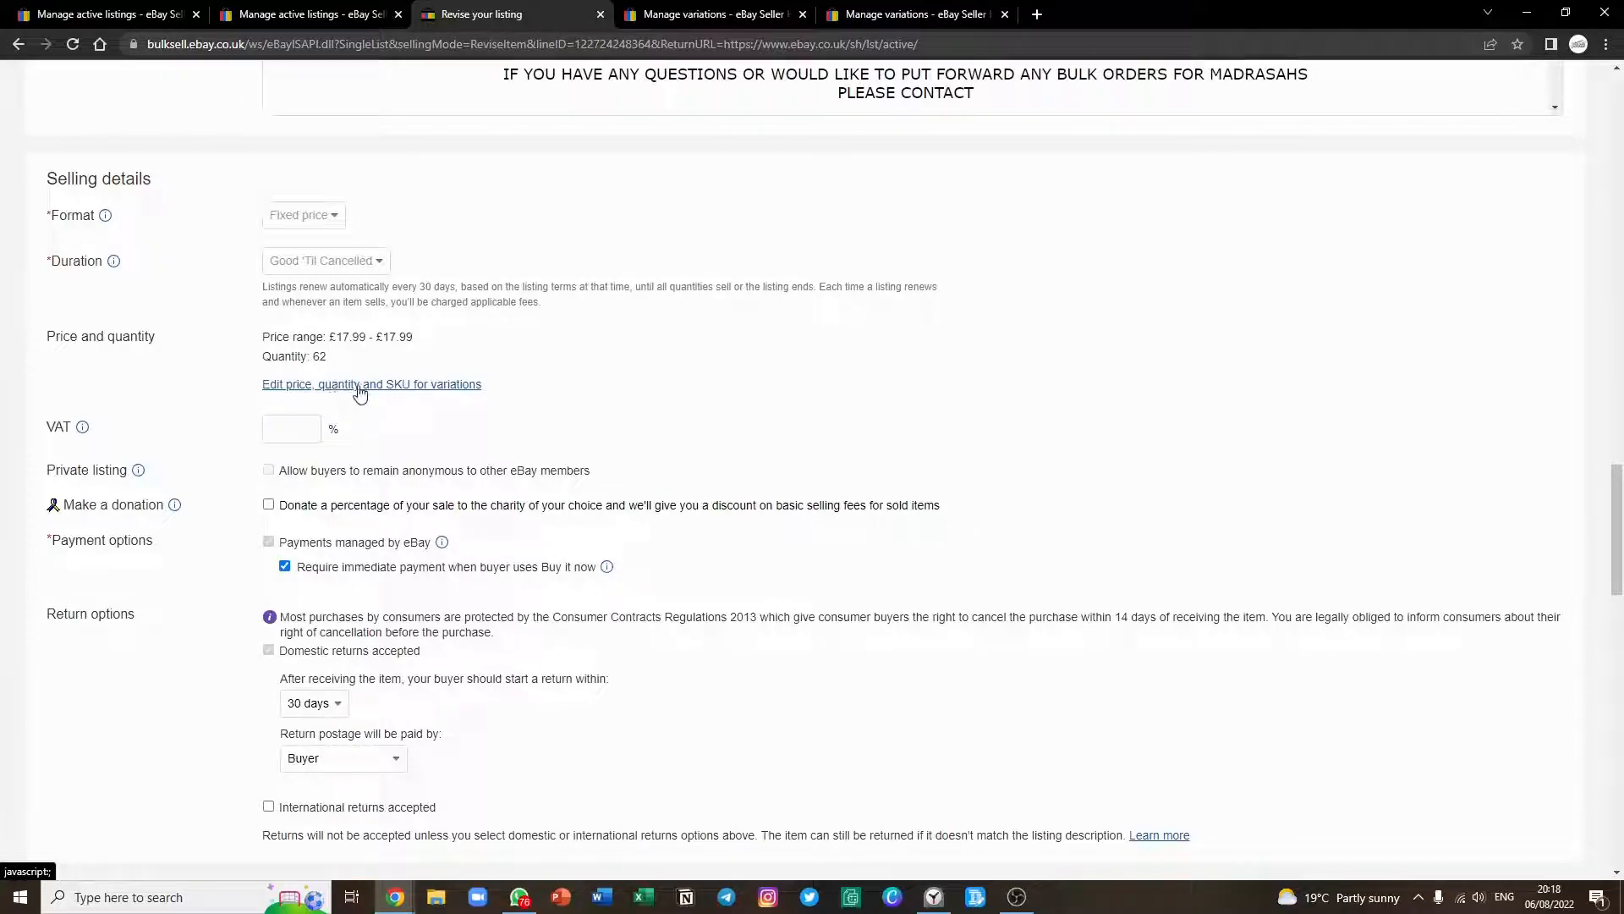
pyautogui.scroll(3)
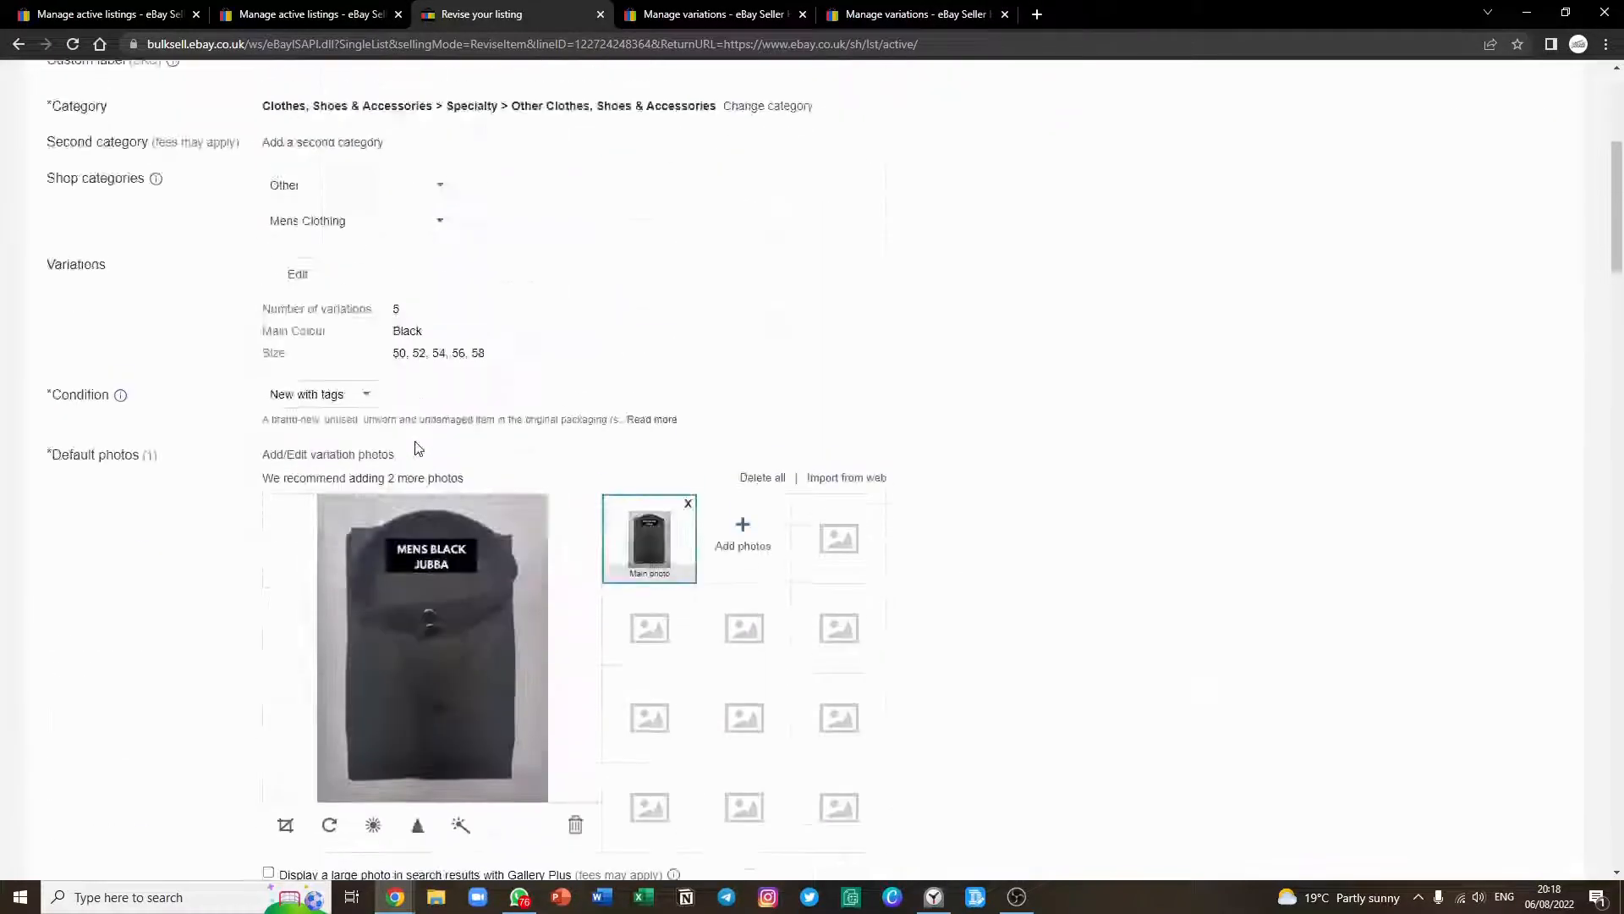
pyautogui.scroll(-3)
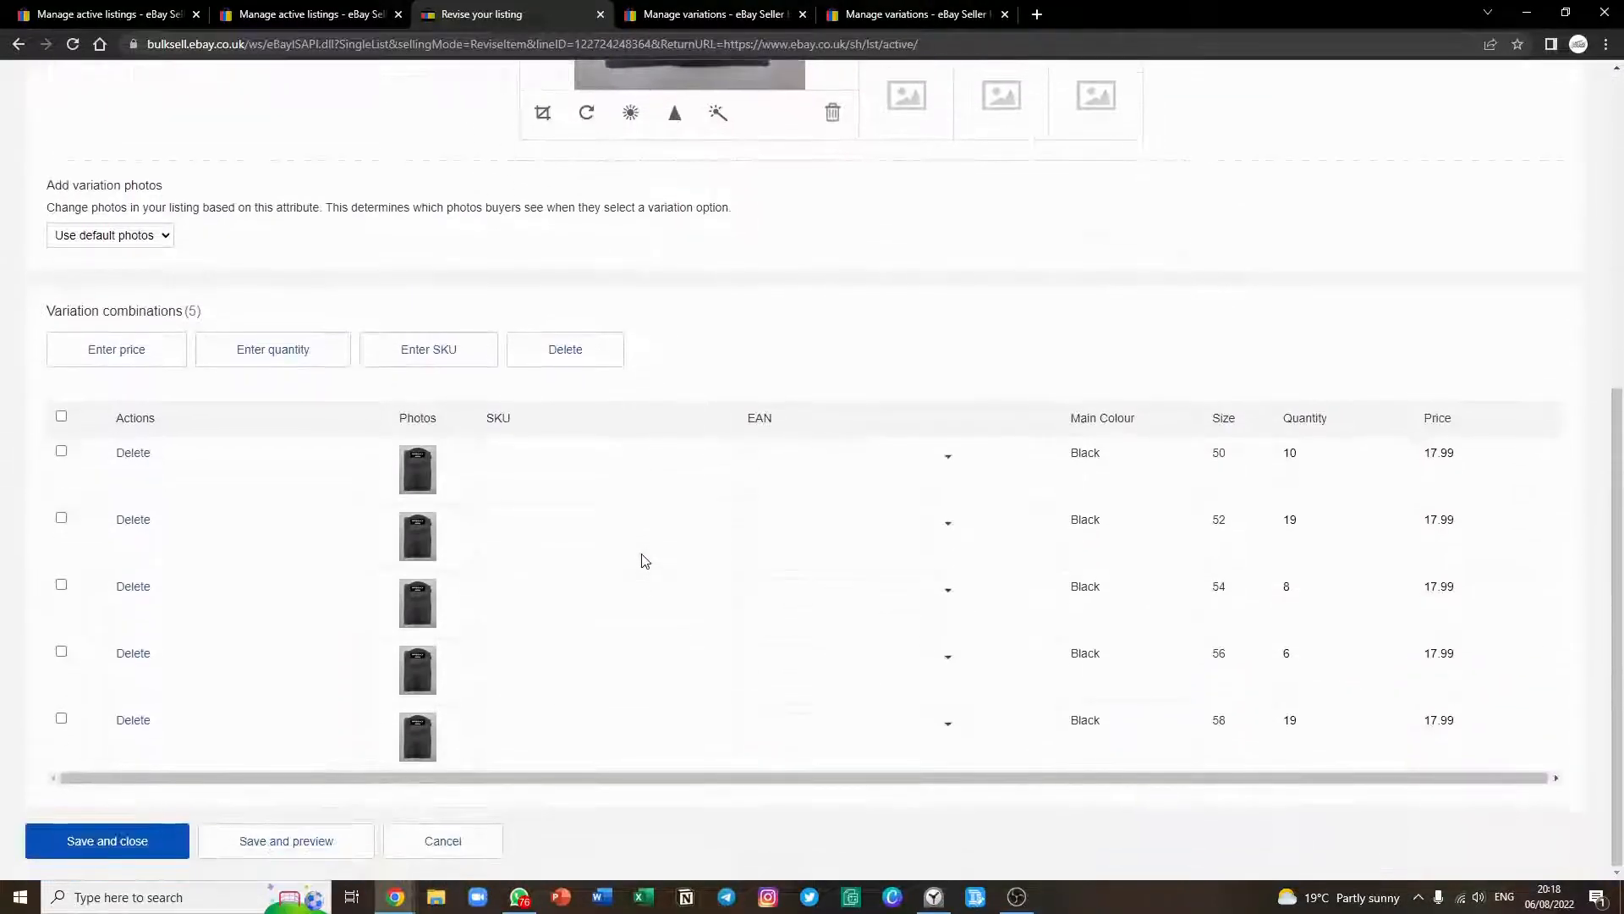
pyautogui.moveTo(931, 467)
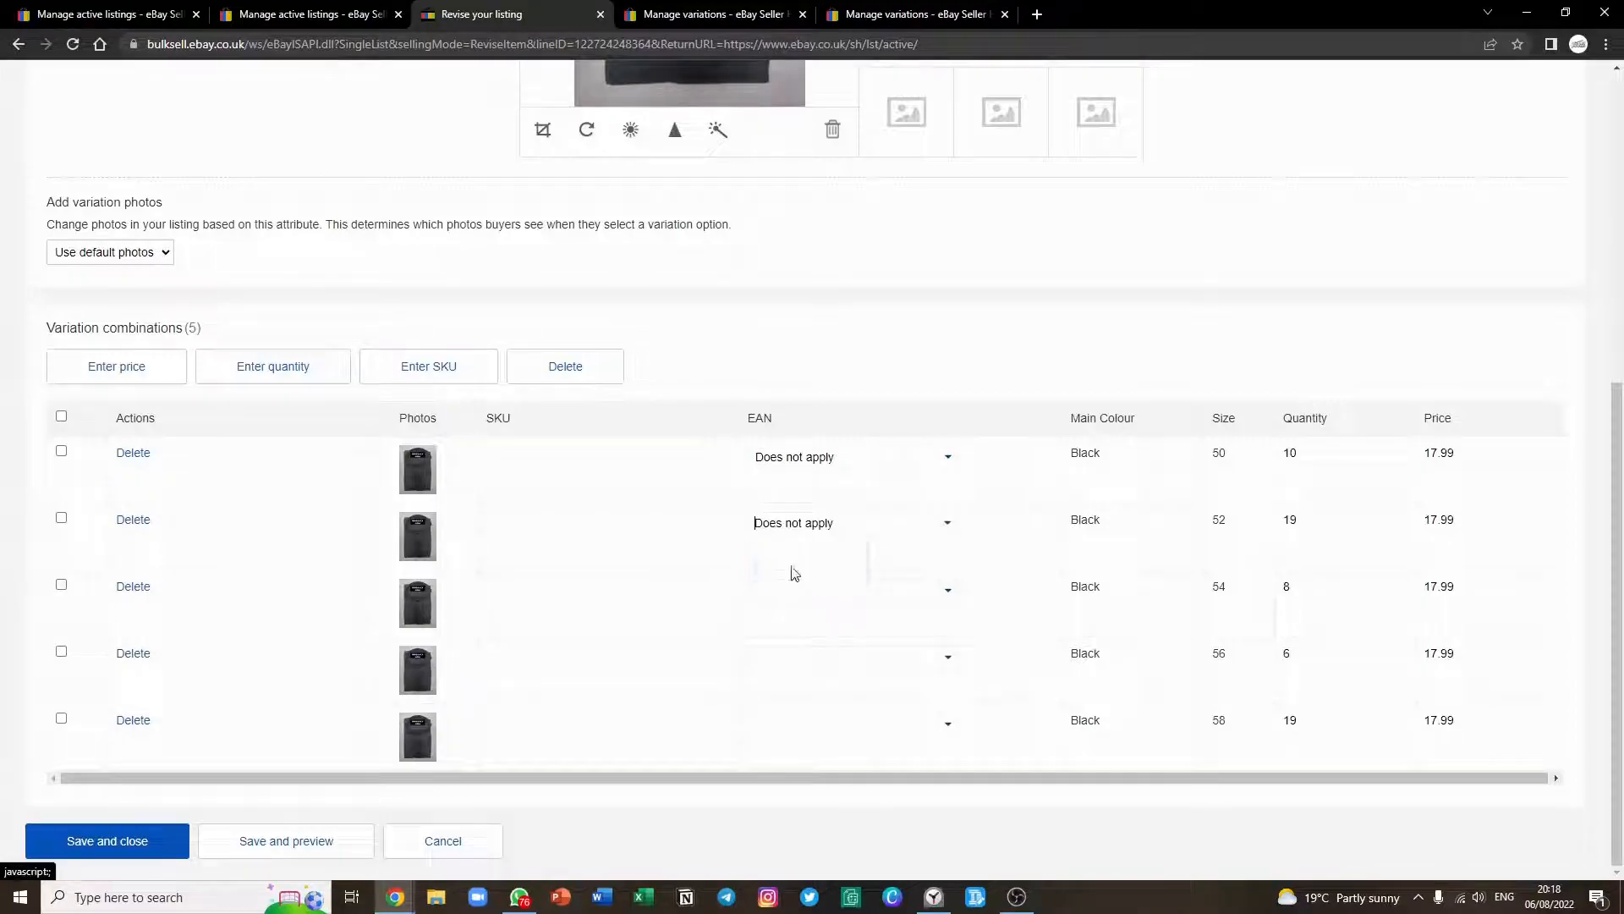
# Step: Set the size 56 variation's EAN to 'Does not apply' and save the variation changes
pyautogui.click(944, 656)
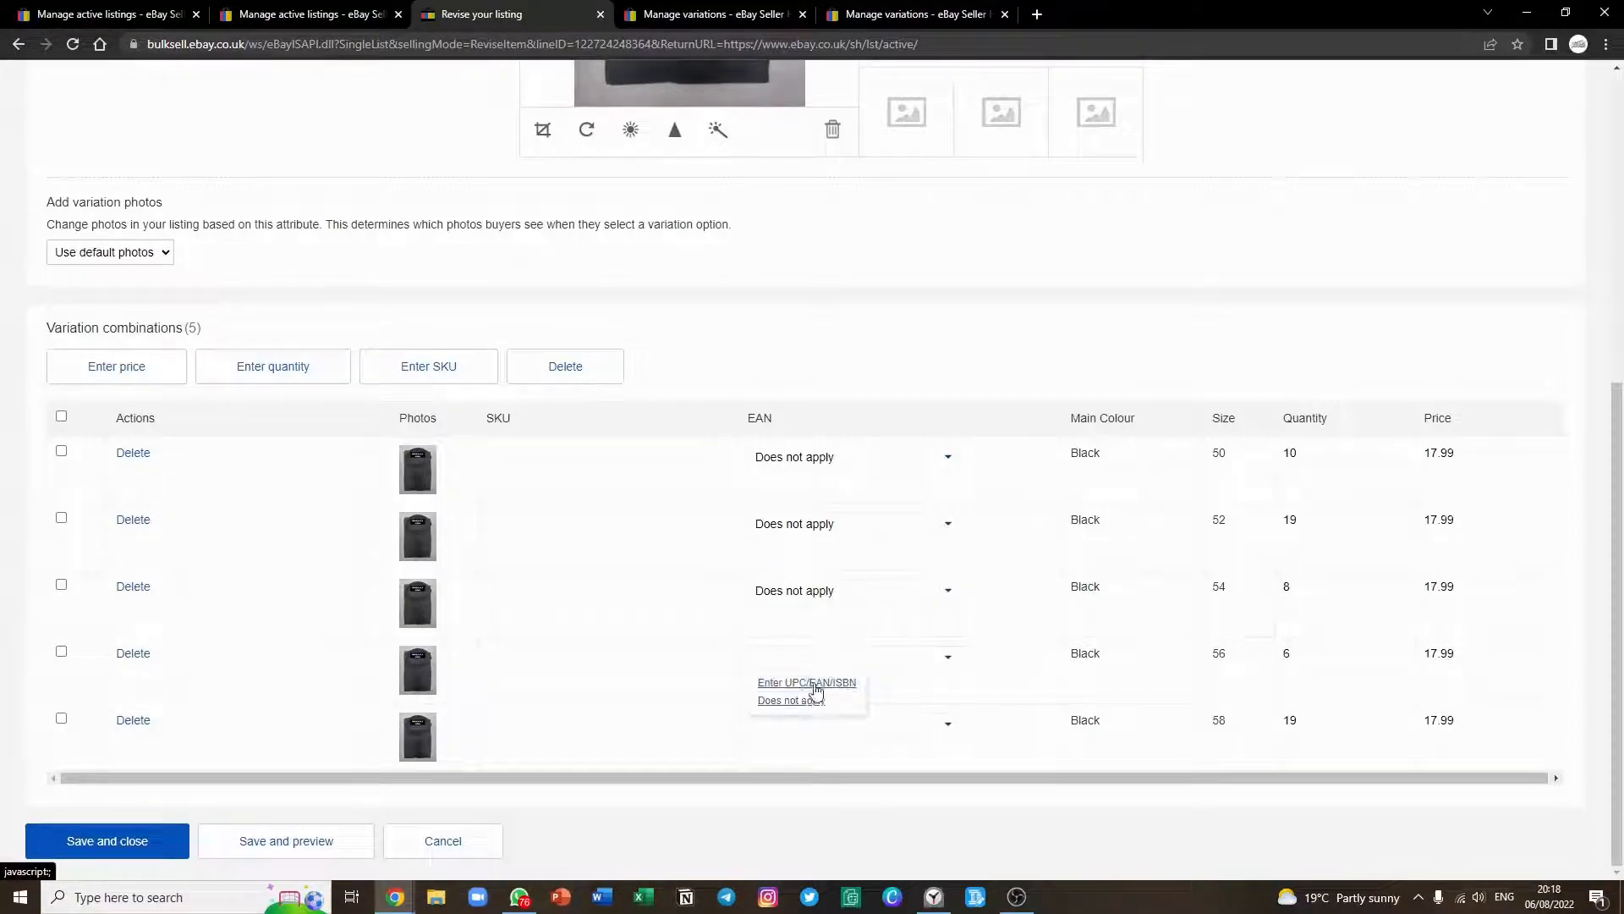
pyautogui.click(790, 698)
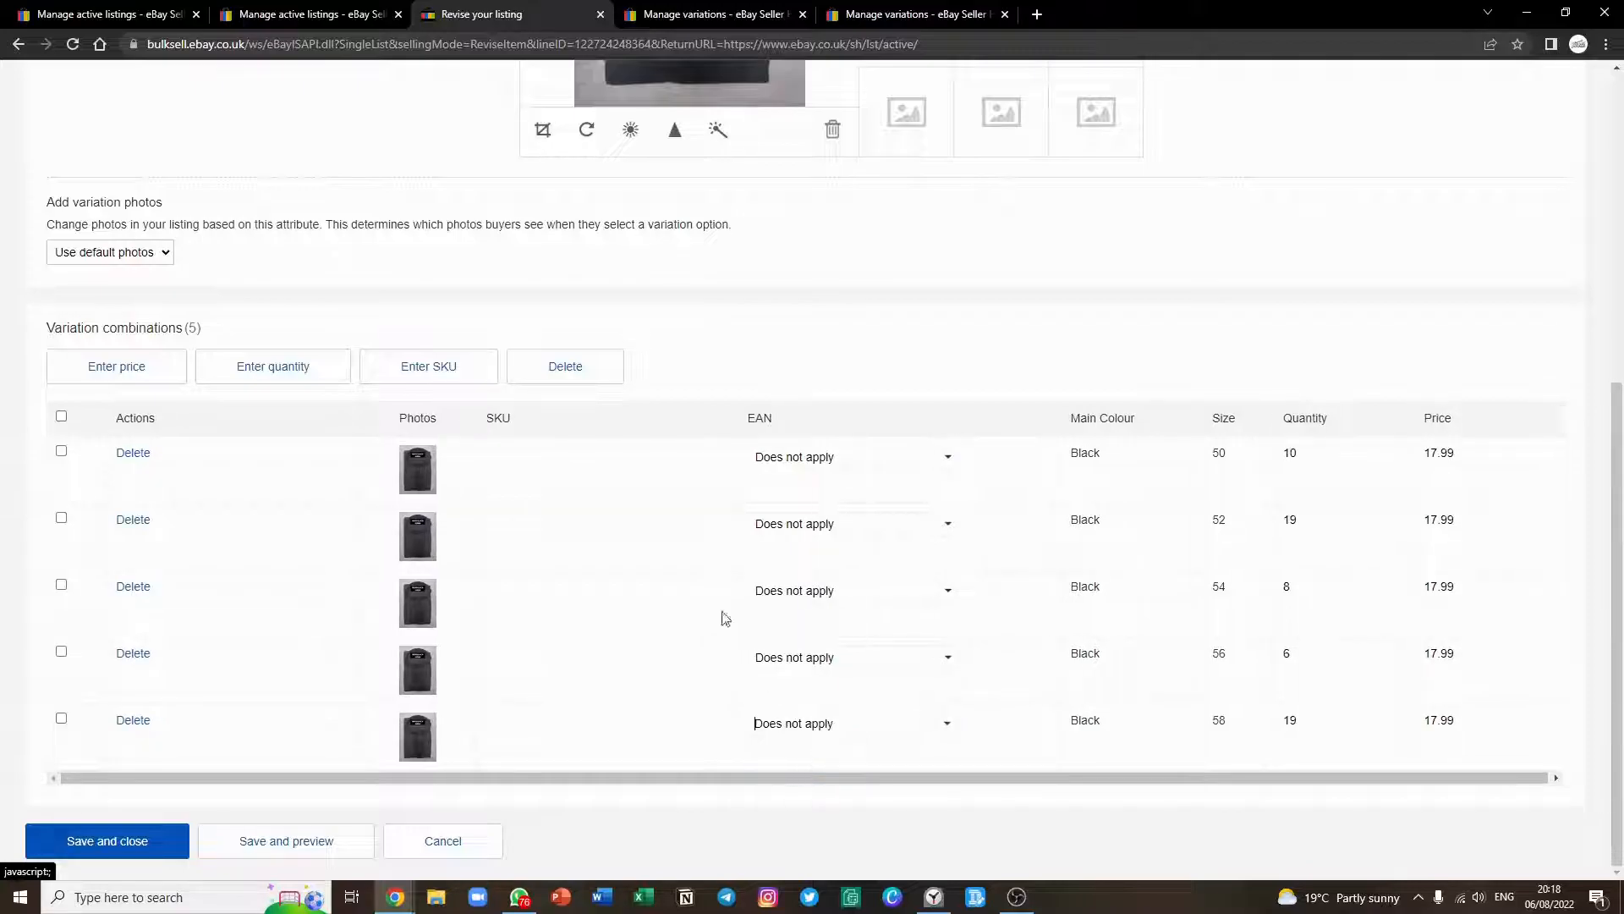
pyautogui.click(106, 841)
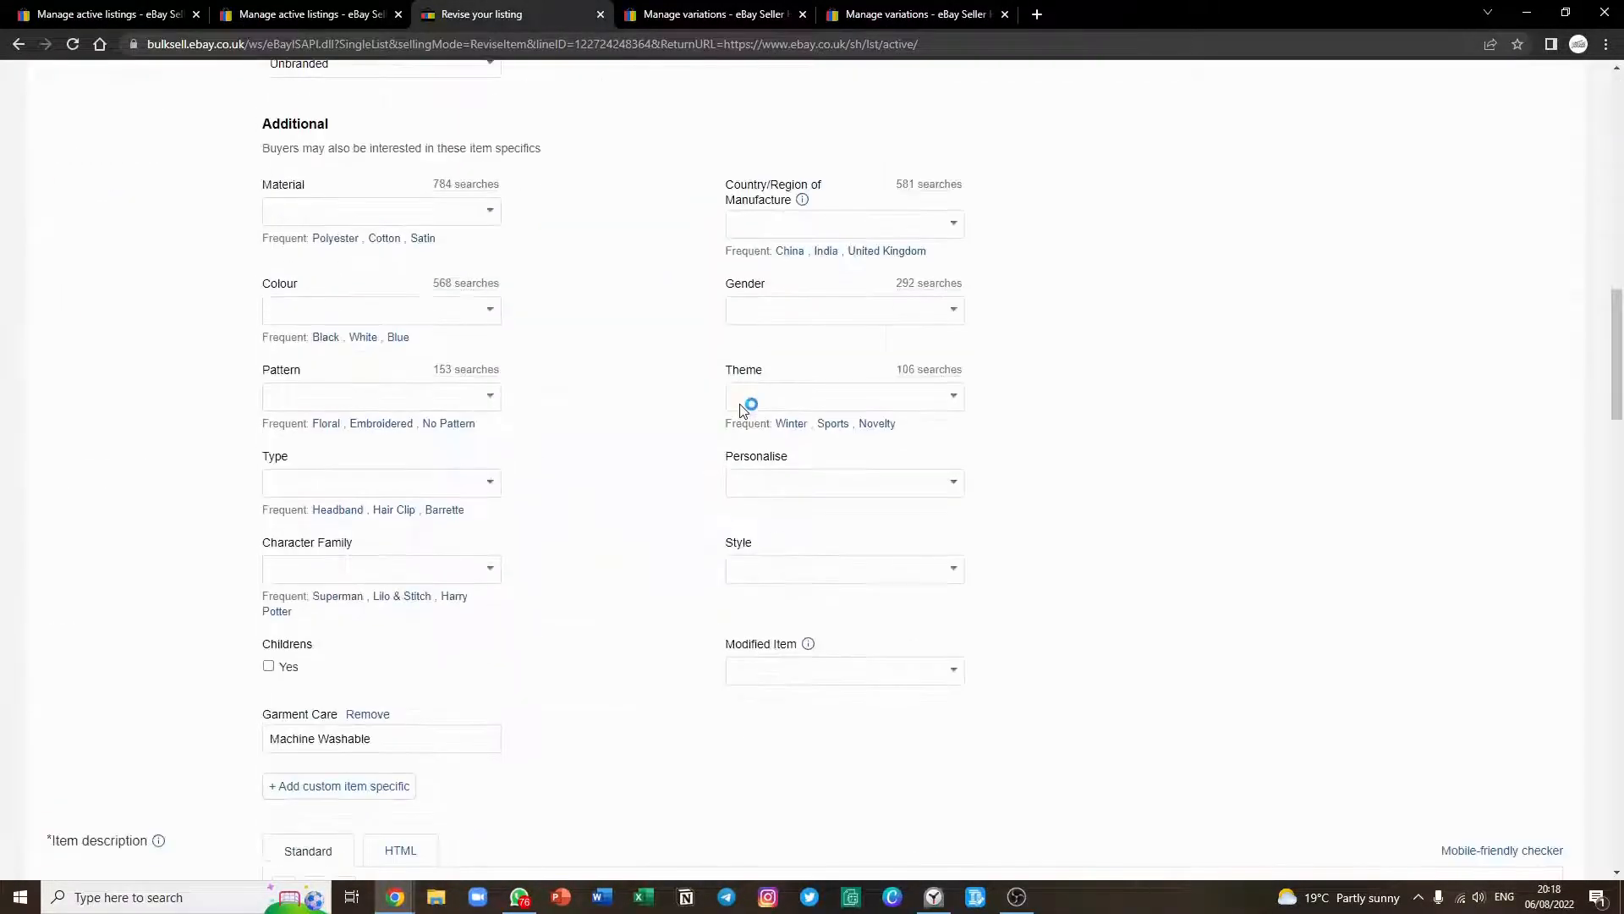
# Step: Submit the revised listing with the displayed fees, reaching the success confirmation
pyautogui.scroll(-3)
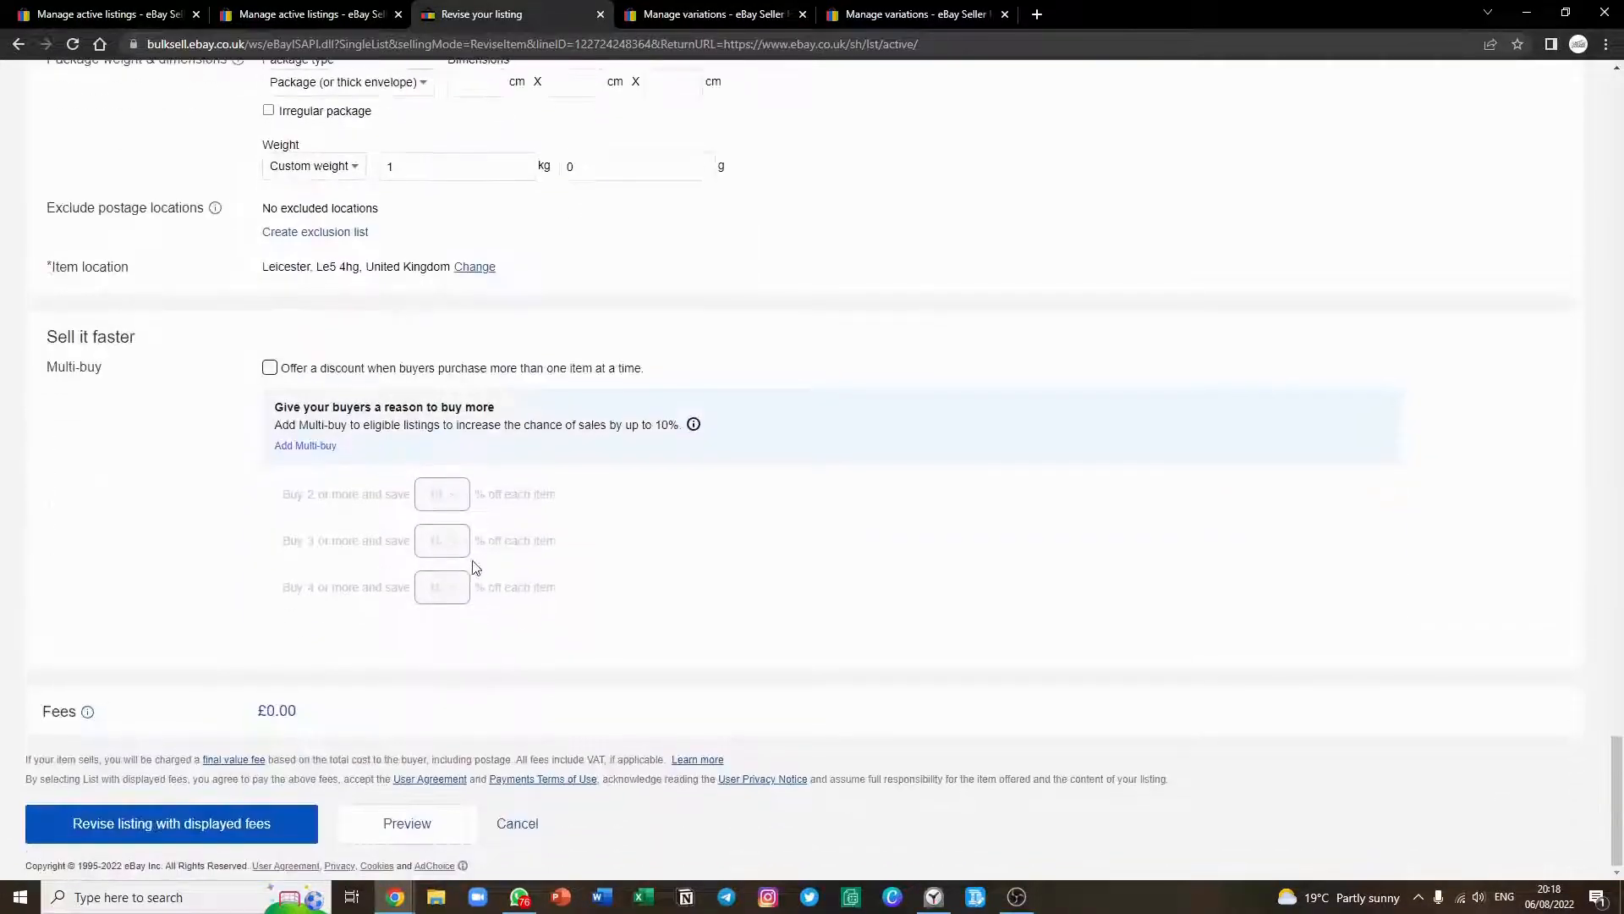
pyautogui.click(171, 822)
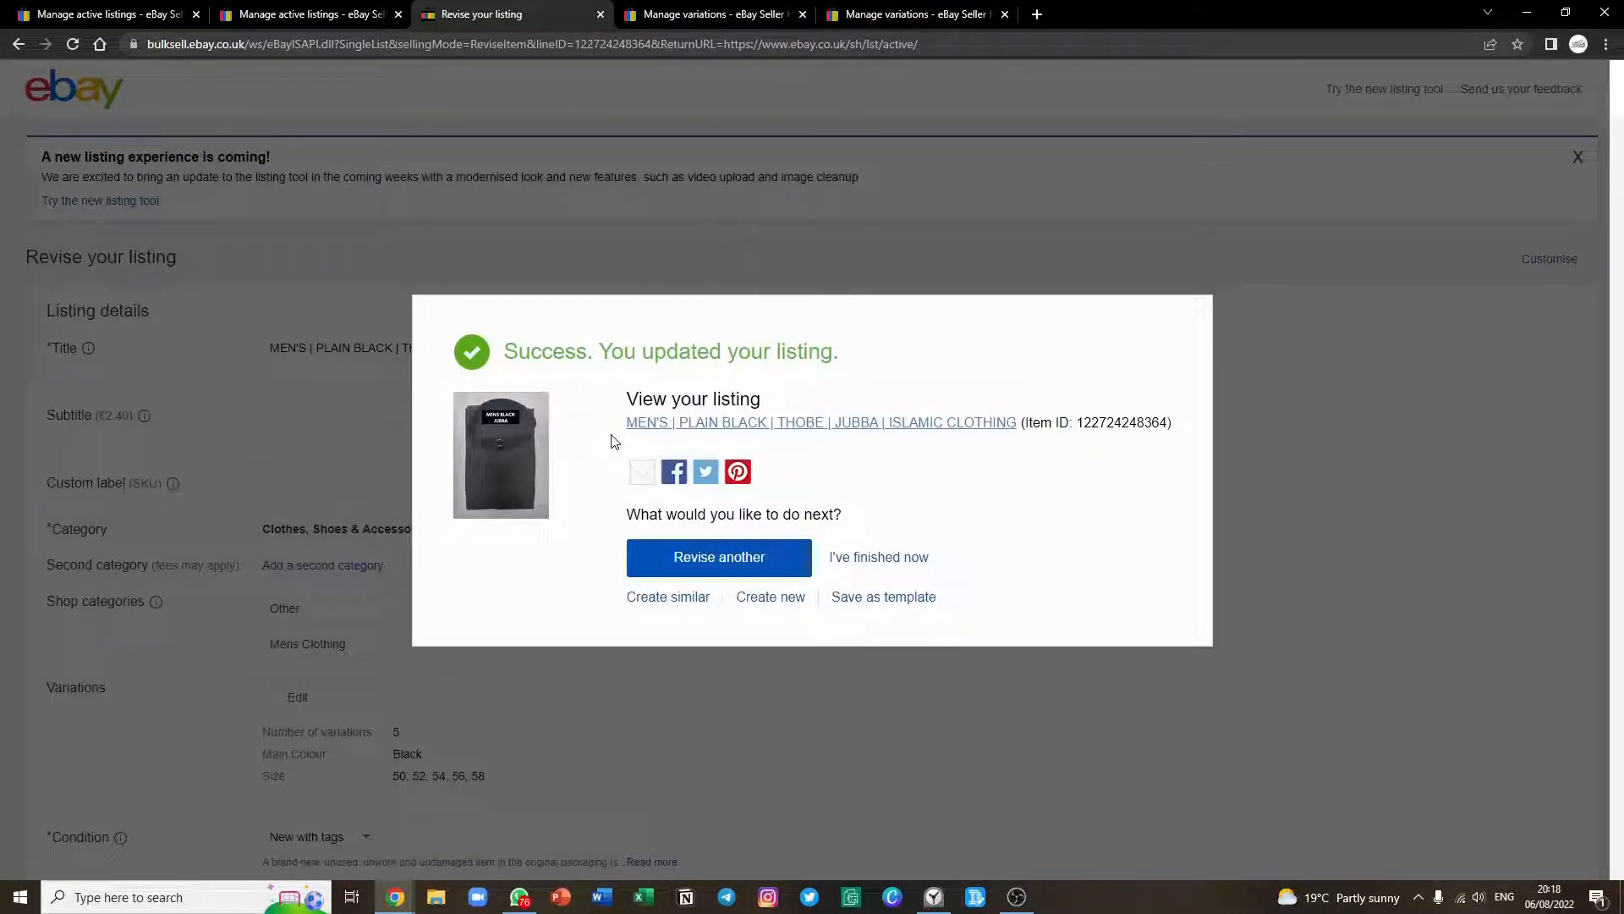
pyautogui.moveTo(878, 556)
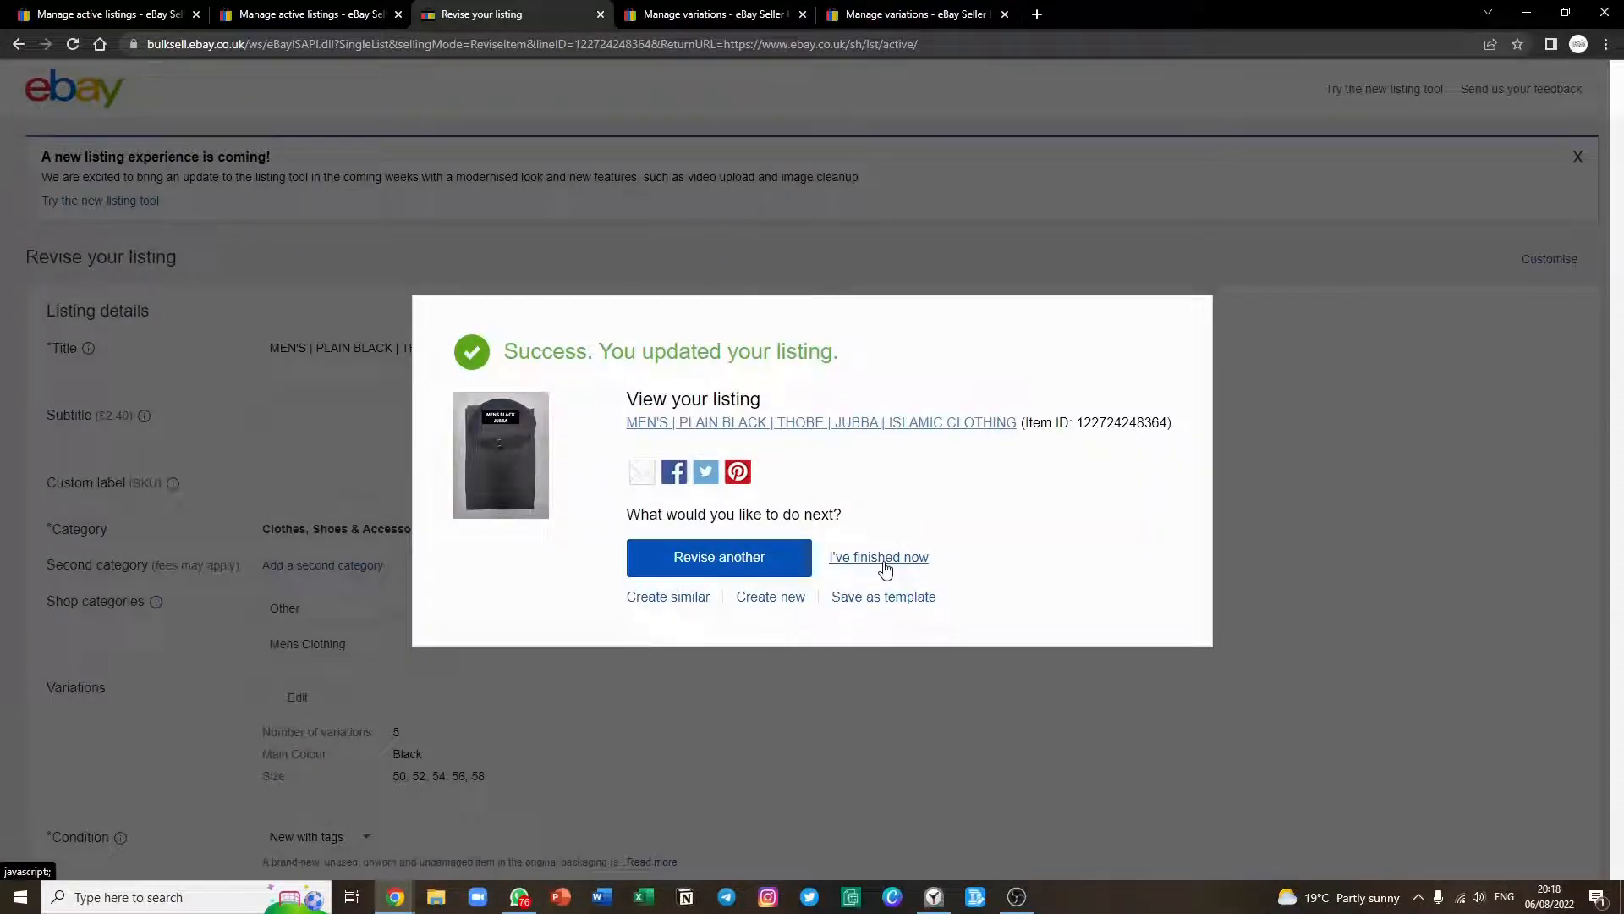